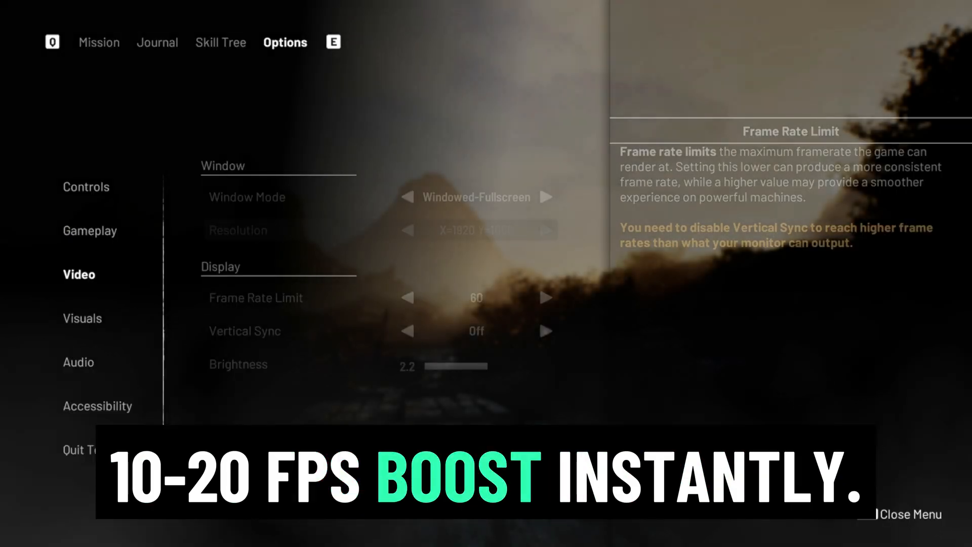
# Step: Limit the frame rate to 60 and turn Vertical Sync off in Video options
pyautogui.click(83, 318)
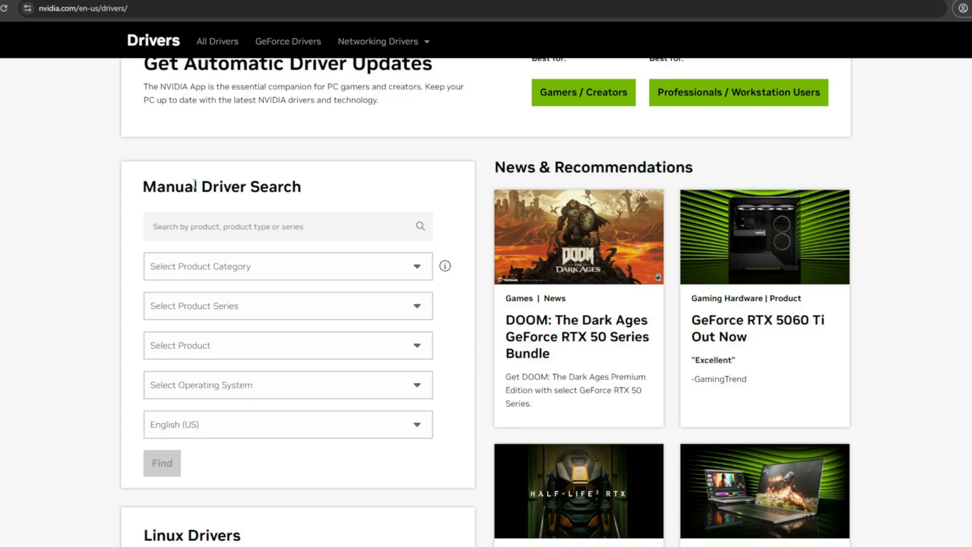
# Step: Enter the AMD drivers address amd.com/en/support/download/drivers.html in the browser
pyautogui.write('amd.com/en/support/download/drivers.html')
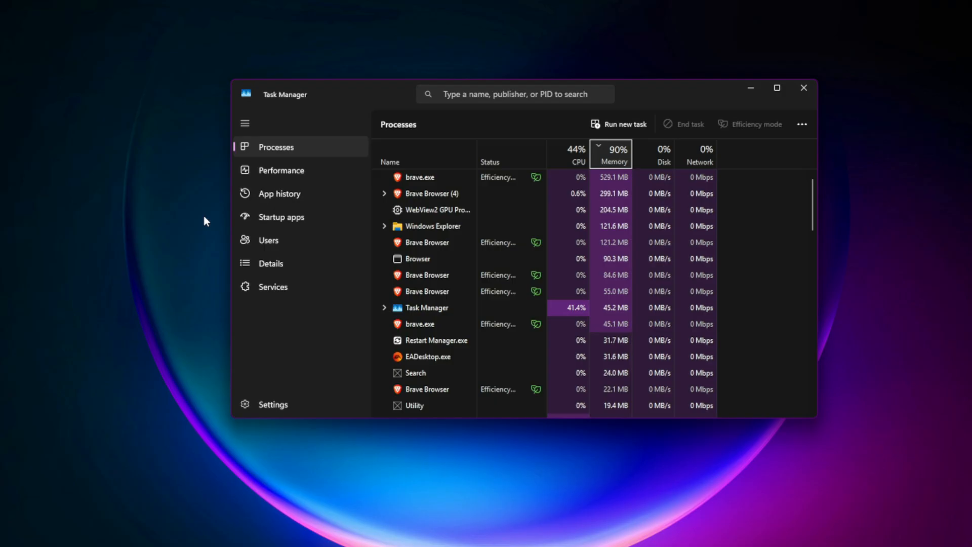
# Step: Disable Cisdem AppCrypt in Startup apps, then bring up options for a background process
pyautogui.click(281, 217)
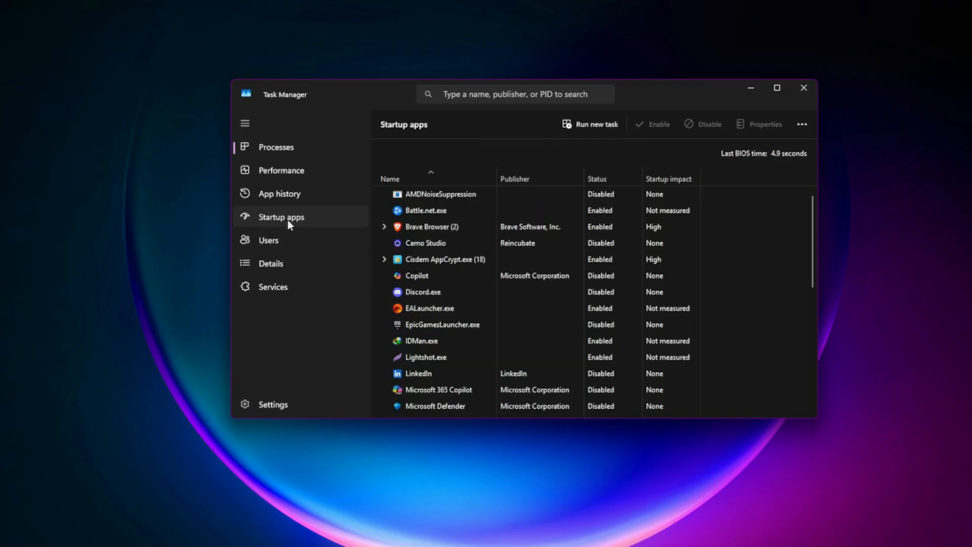
pyautogui.rightClick(444, 259)
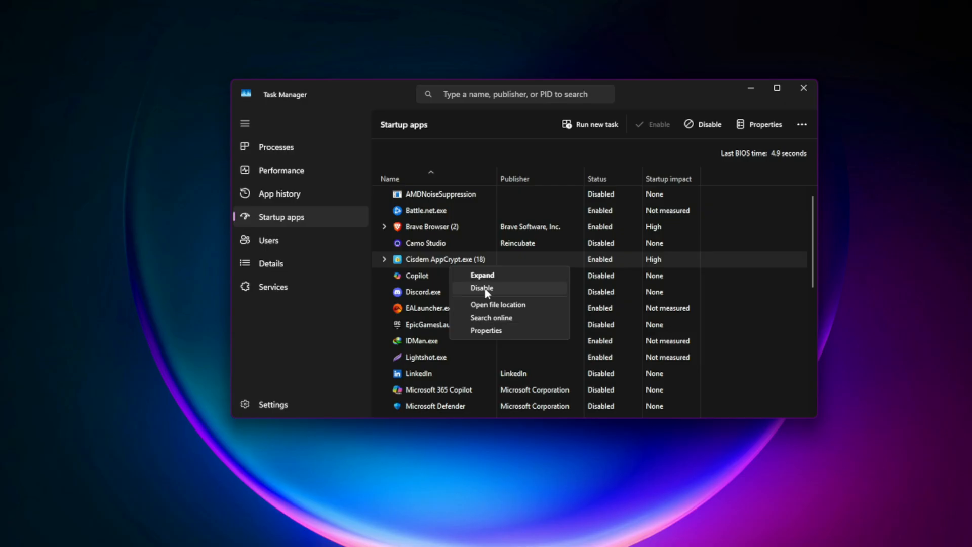
pyautogui.click(275, 147)
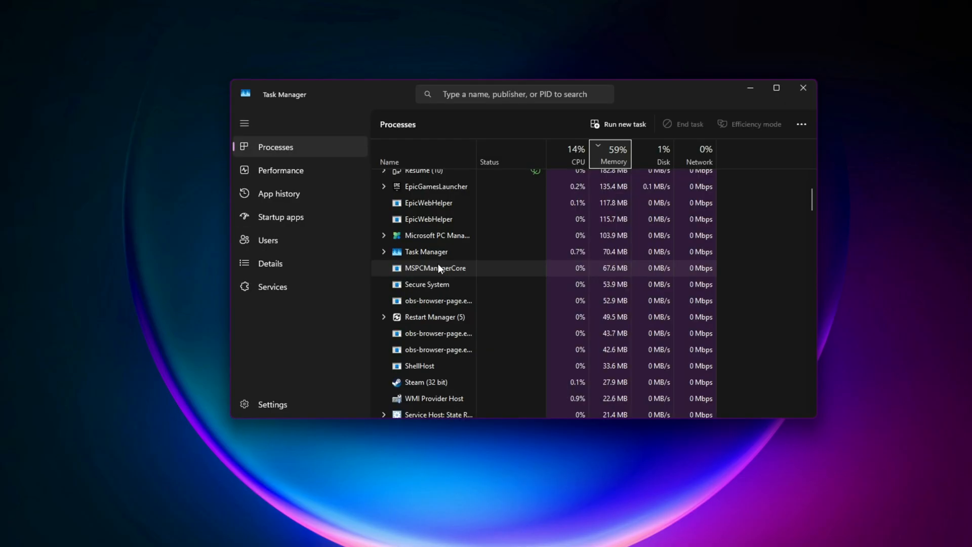
pyautogui.rightClick(436, 267)
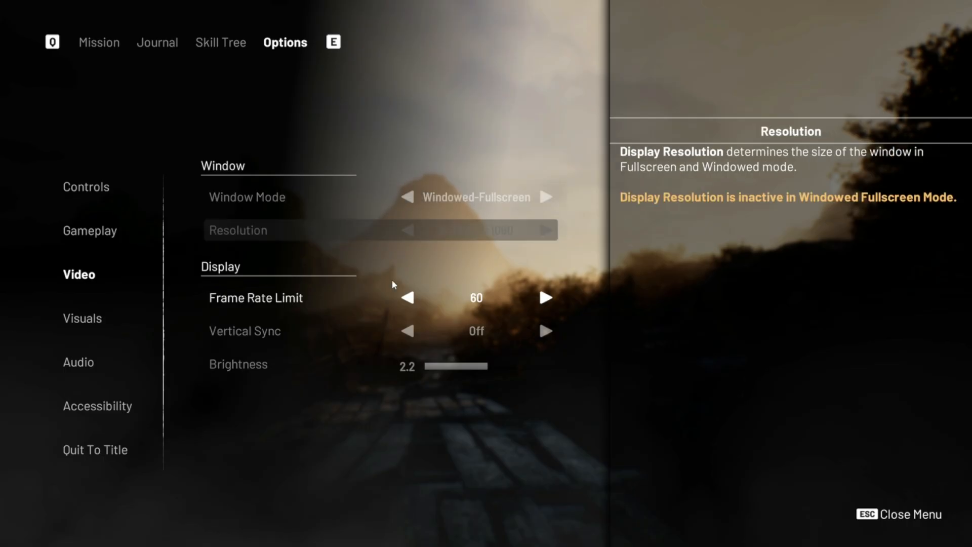
# Step: Set Upscaler to TSR, Screen Percentage to 33%, and quality options to Low
pyautogui.click(82, 317)
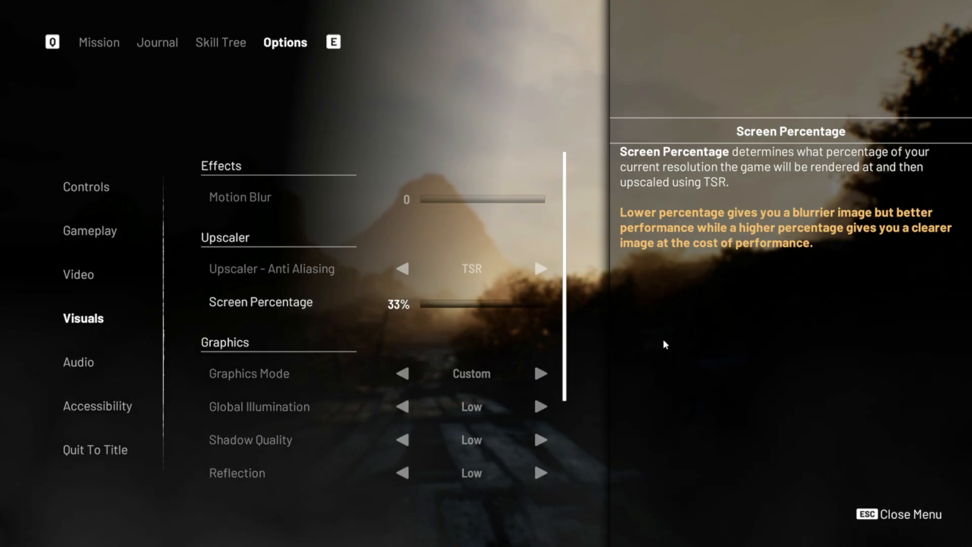
pyautogui.press('Escape')
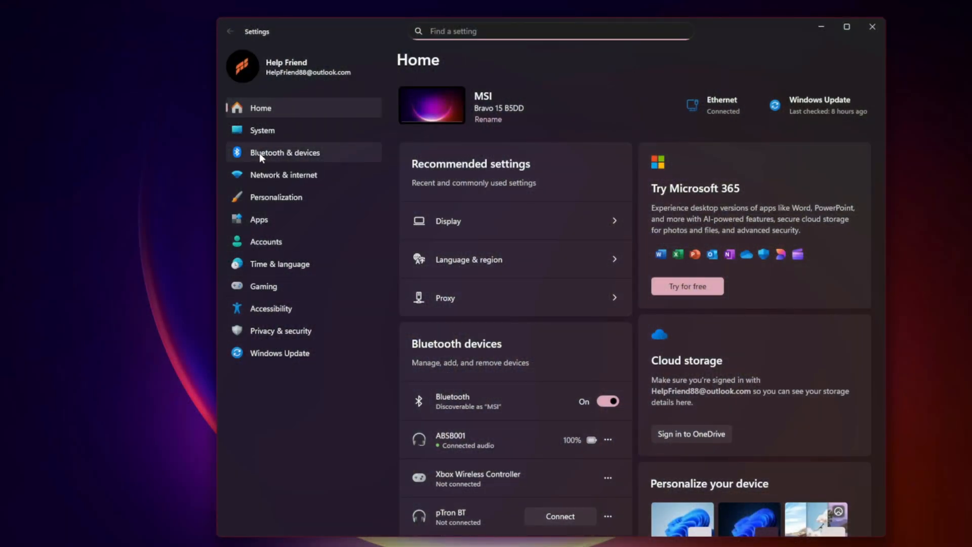
pyautogui.moveTo(262, 130)
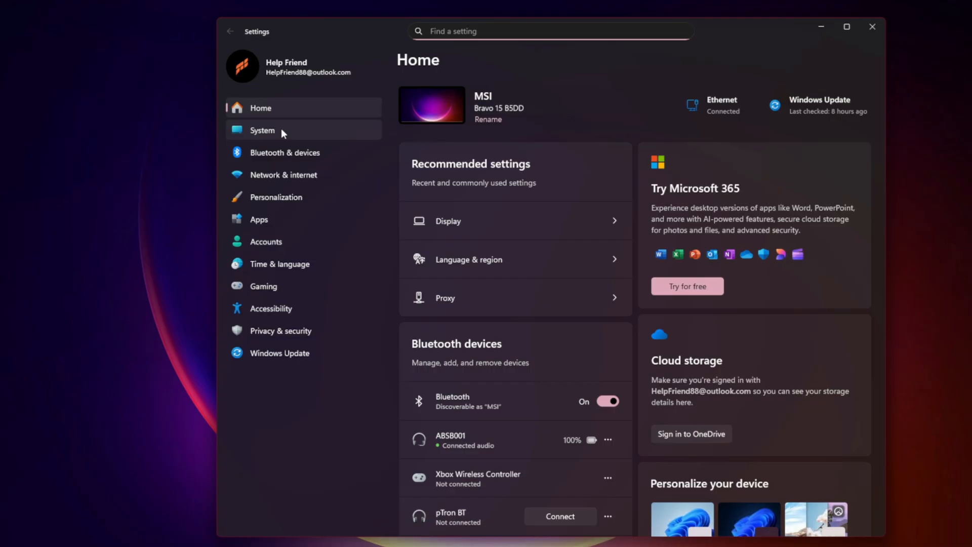
# Step: Go to Display > Graphics and confirm Optimizations for windowed games is On
pyautogui.click(447, 221)
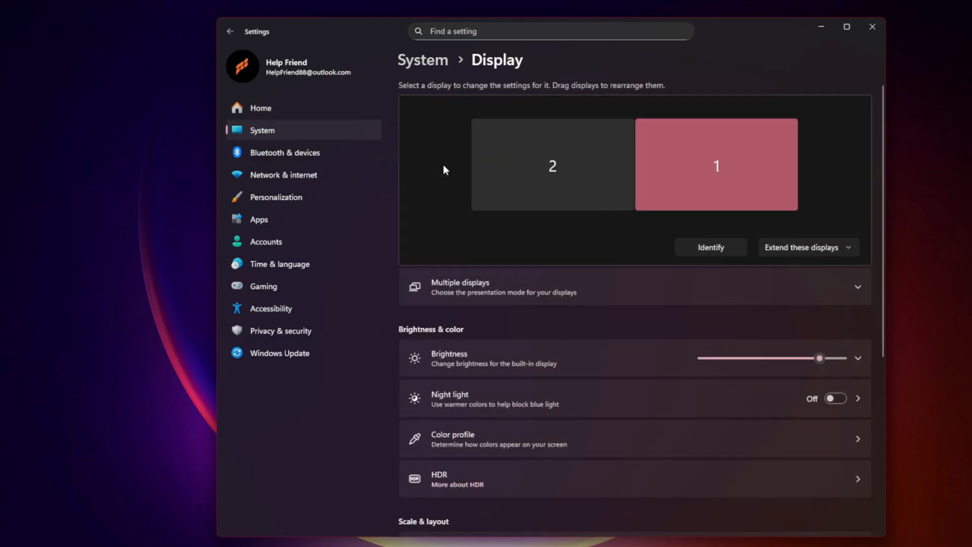
pyautogui.scroll(-3)
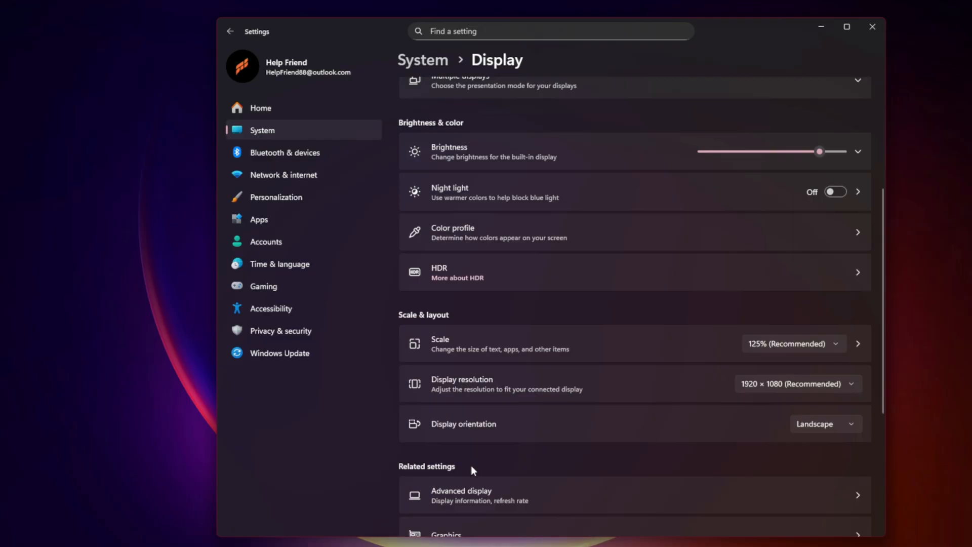
pyautogui.click(447, 532)
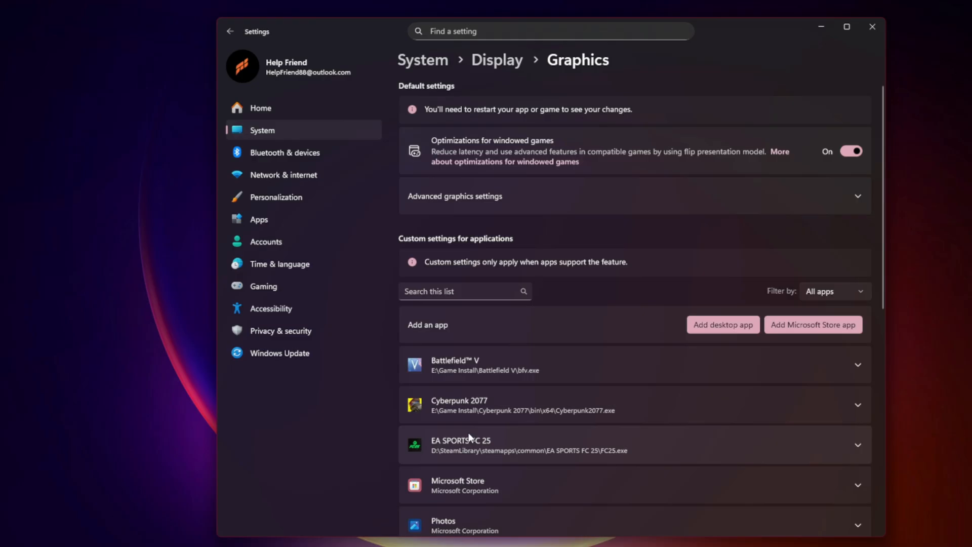
pyautogui.moveTo(470, 441)
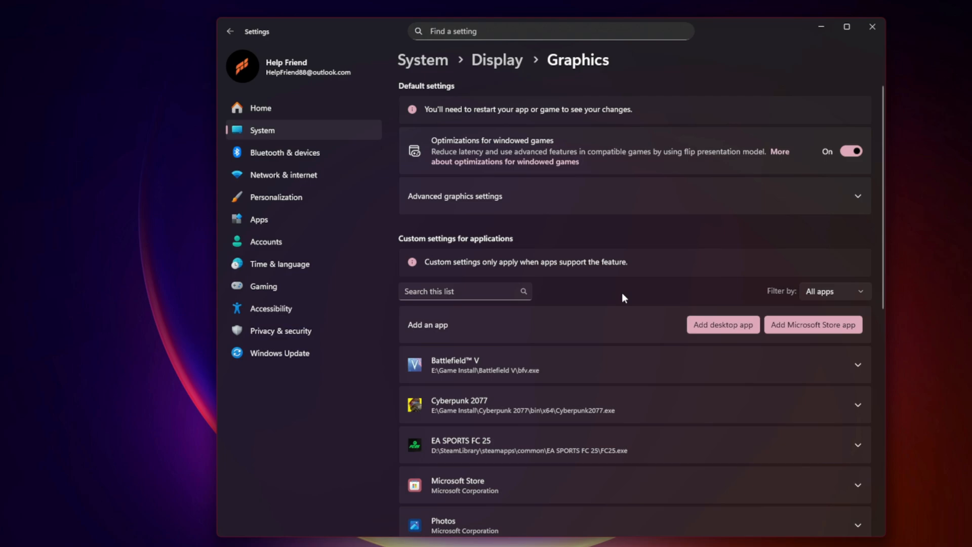
pyautogui.moveTo(616, 296)
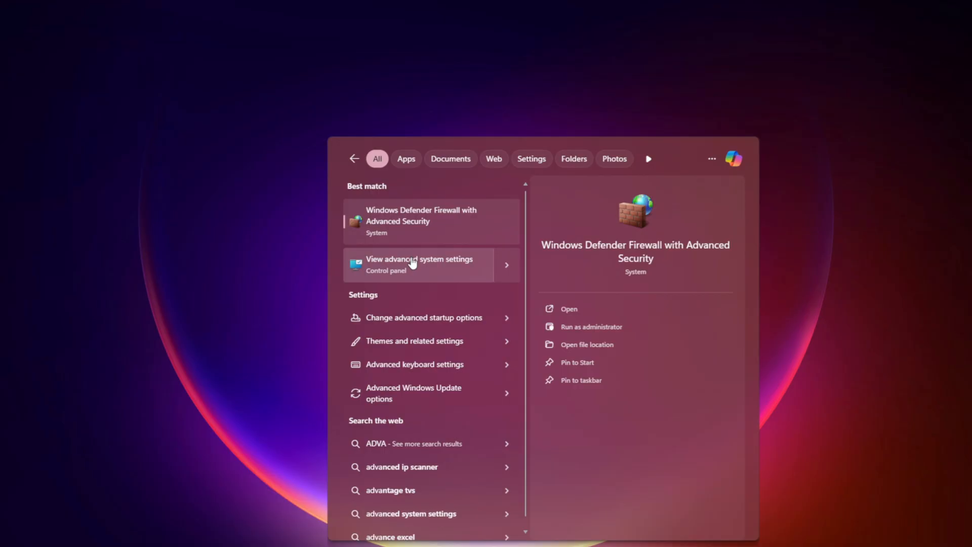
# Step: Turn off automatic paging file management and give drive C a custom size
pyautogui.click(419, 263)
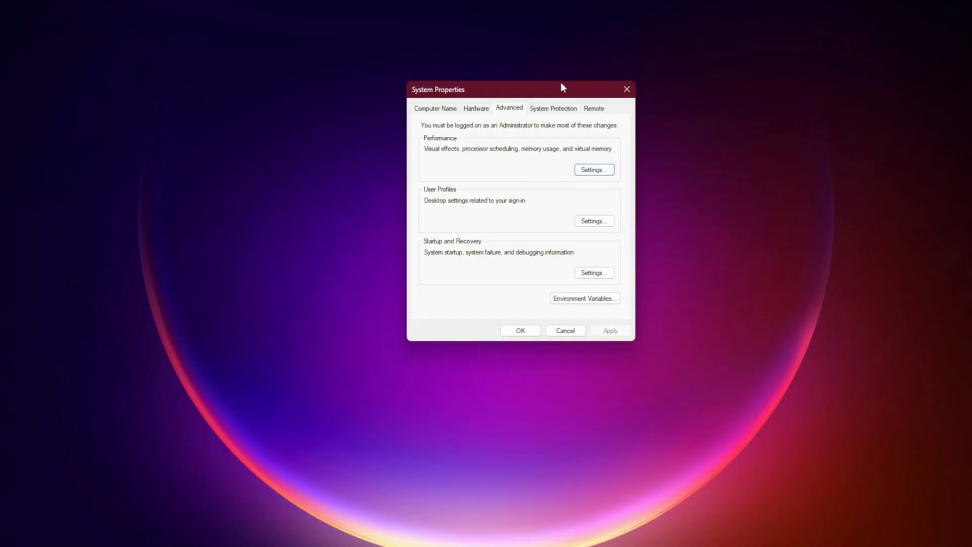
pyautogui.click(593, 169)
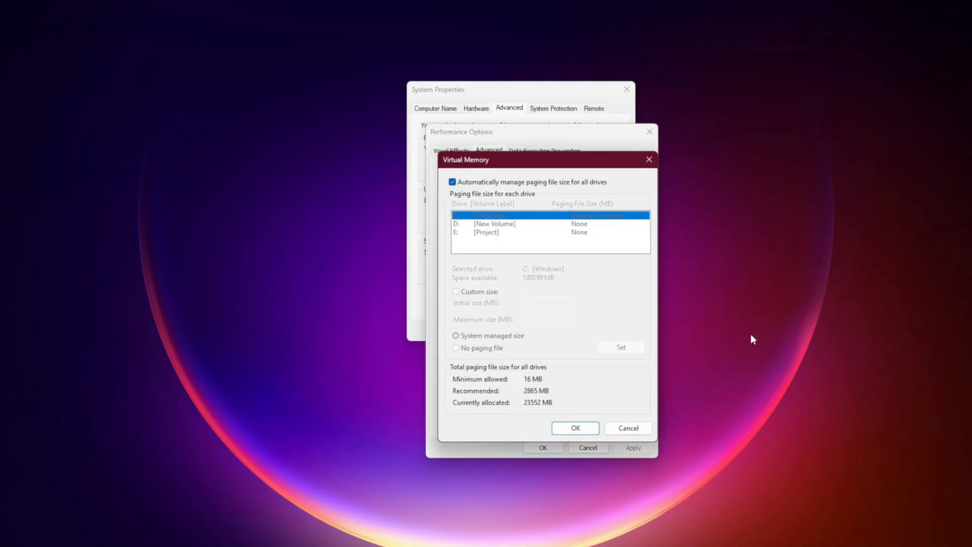
pyautogui.click(452, 181)
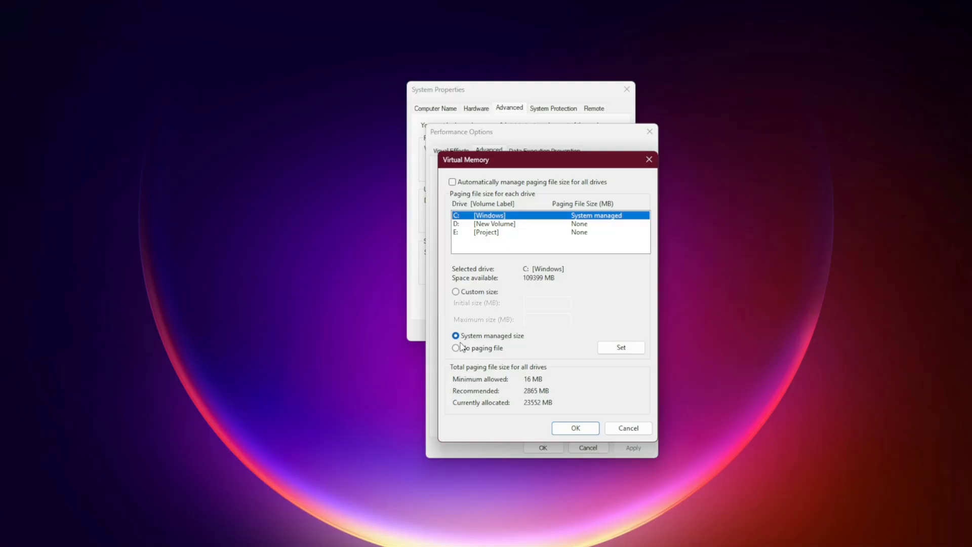
pyautogui.click(456, 291)
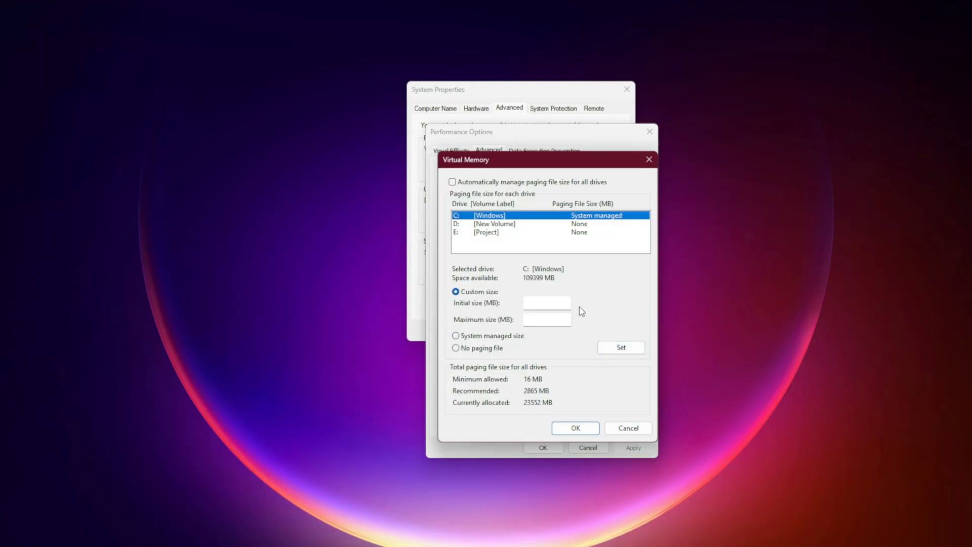
pyautogui.click(546, 303)
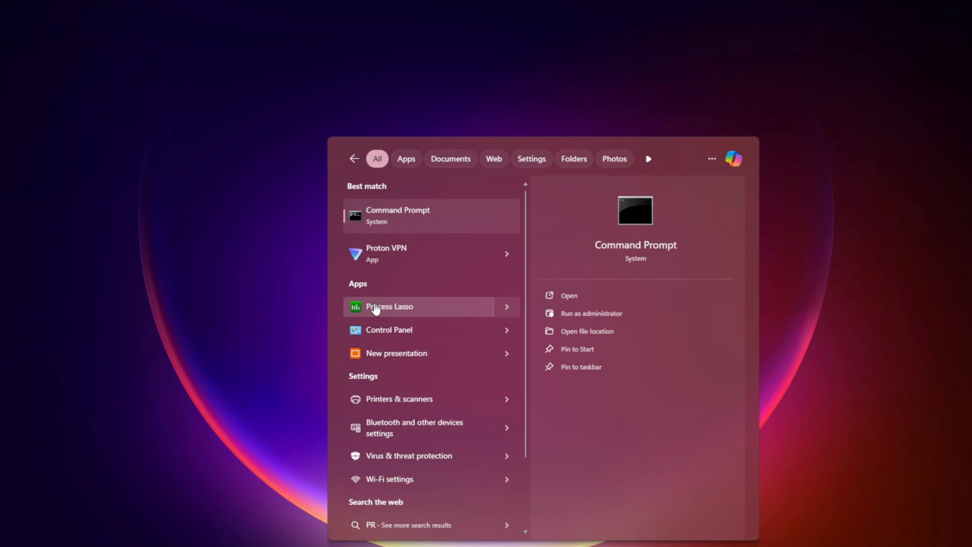
# Step: Launch Process Lasso and bring up the gaming services process options menu
pyautogui.click(389, 306)
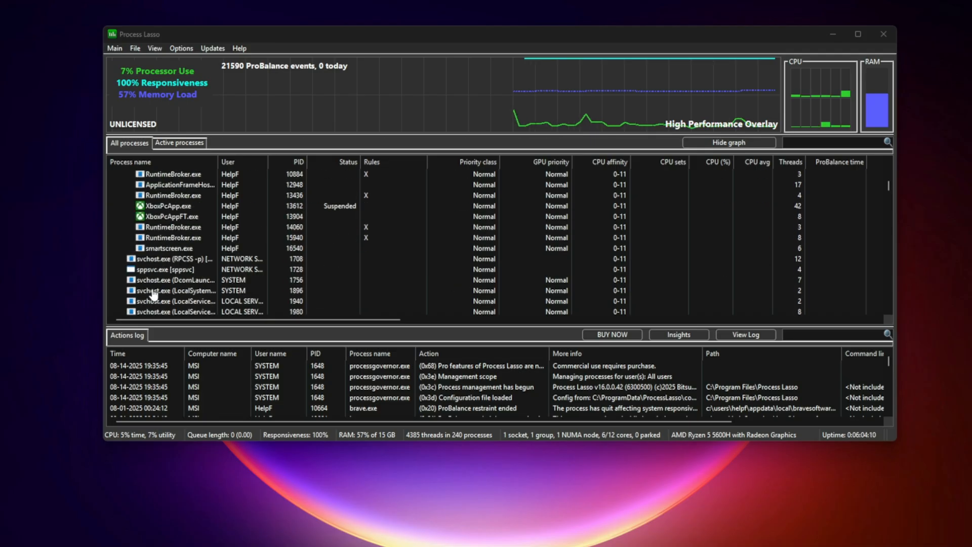
pyautogui.rightClick(167, 237)
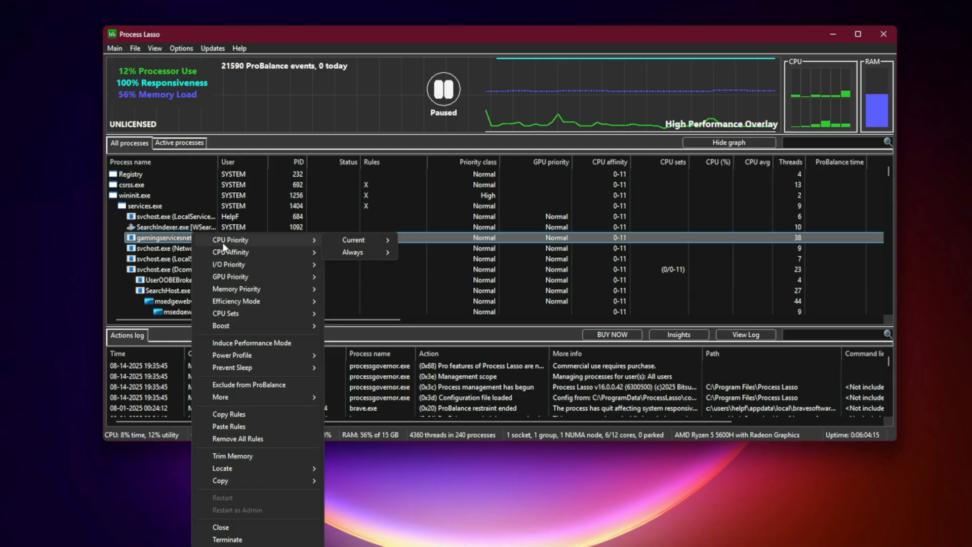
pyautogui.moveTo(257, 243)
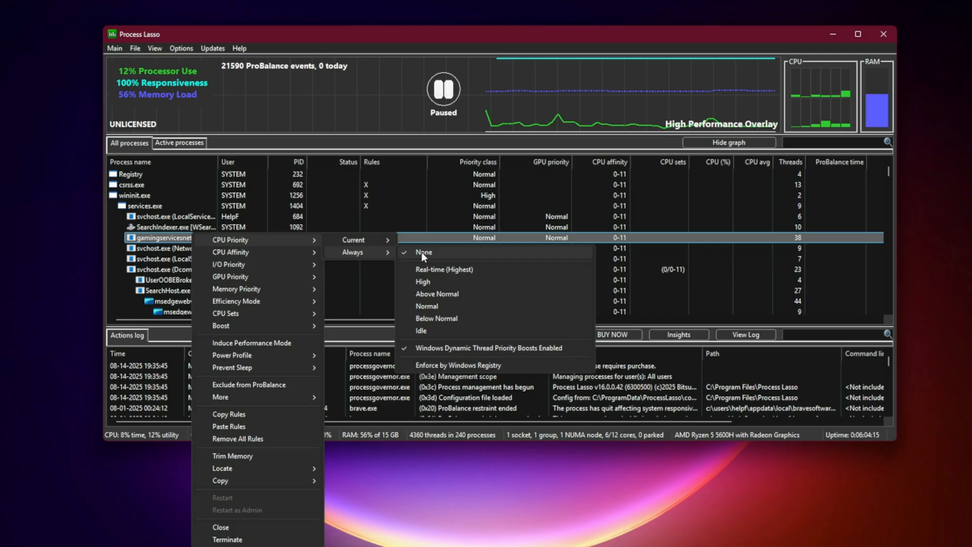
pyautogui.moveTo(459, 284)
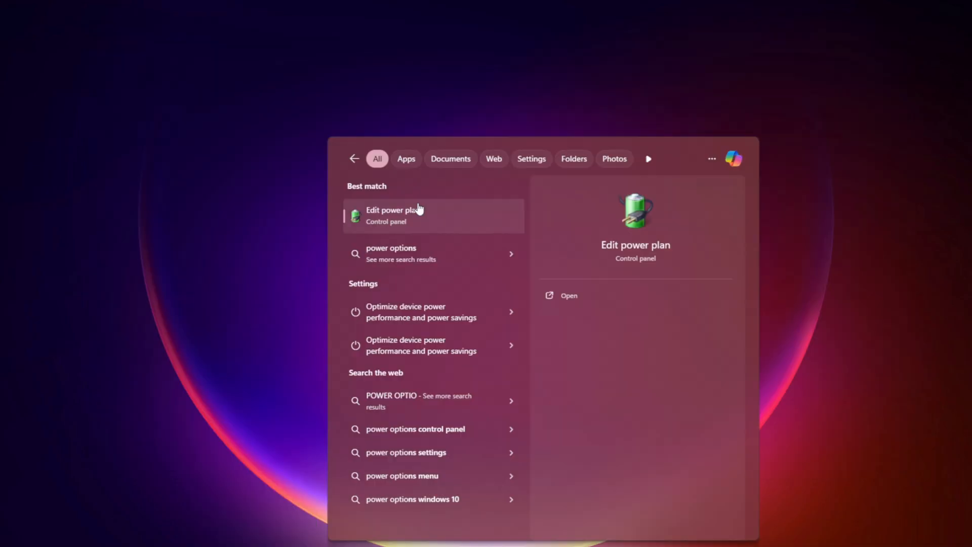
# Step: Run powercfg -duplicatescheme e9a42b02-d5df-448d-aa00-03f14749eb61 in an administrator Command Prompt
pyautogui.click(393, 215)
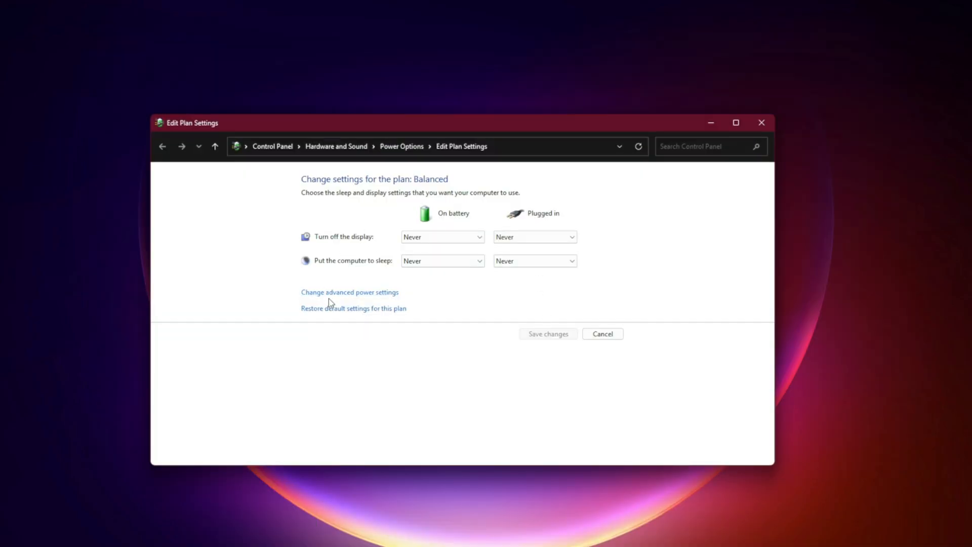
pyautogui.click(348, 292)
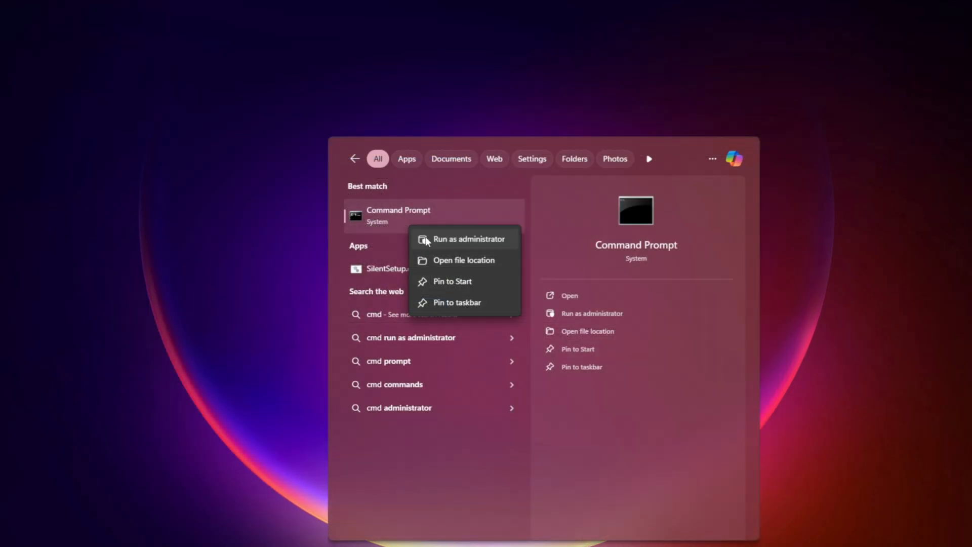
pyautogui.click(470, 238)
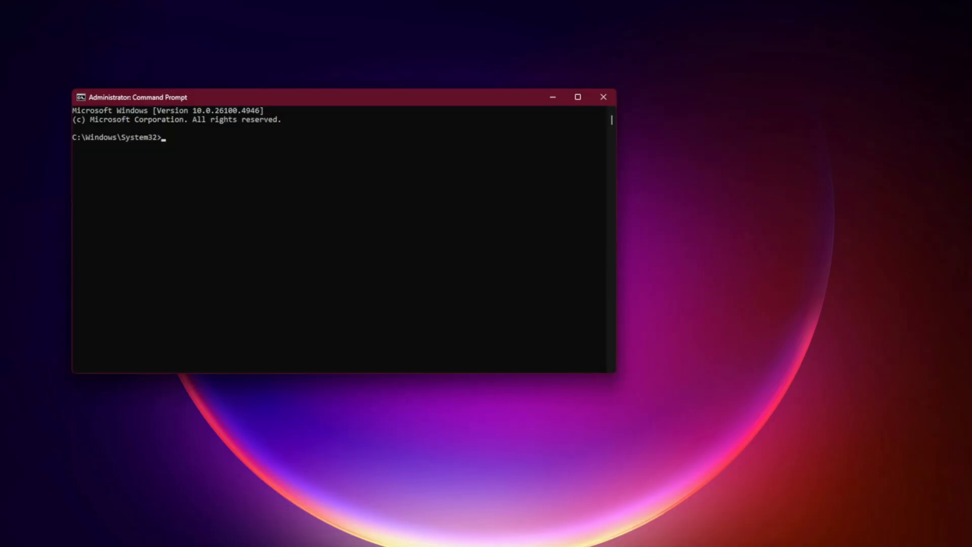
pyautogui.write('powercfg -duplicatescheme e9a42b02-d5df-448d-aa00-03f14749eb61')
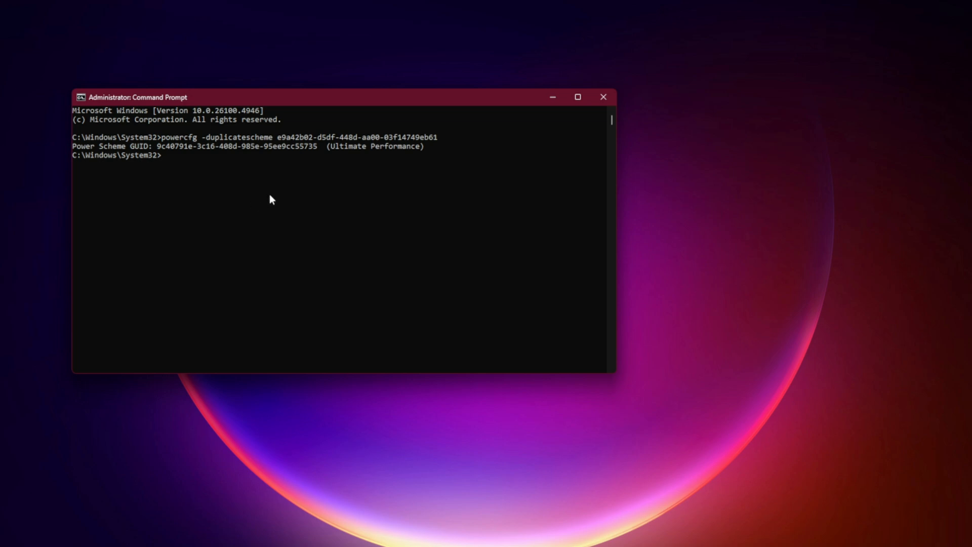
pyautogui.moveTo(363, 163)
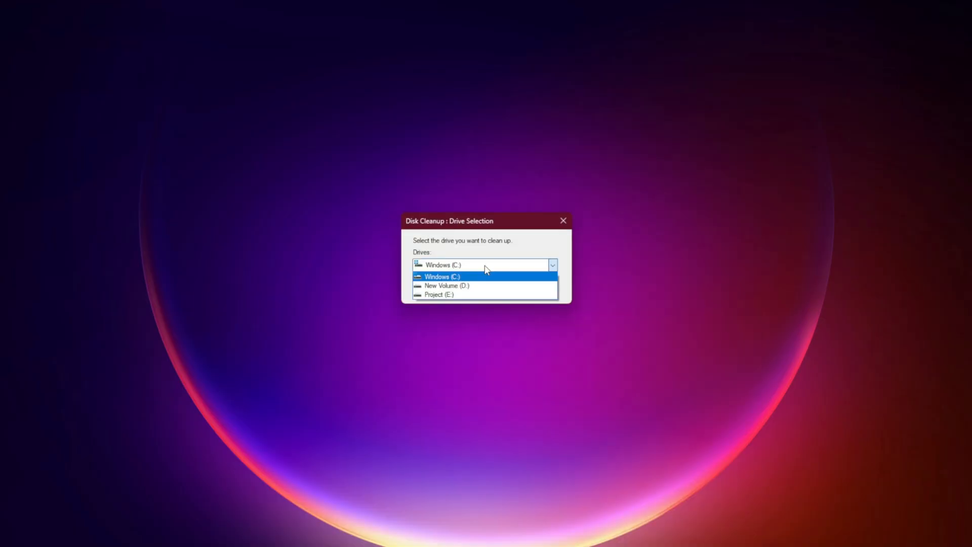
# Step: Permanently delete the checked cache and temporary file categories from Windows (C:)
pyautogui.click(440, 276)
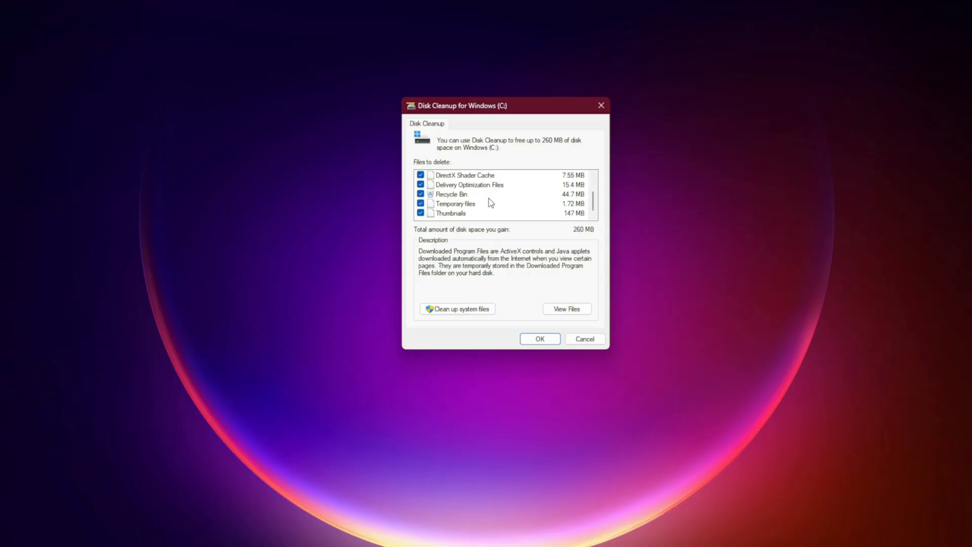
pyautogui.click(539, 339)
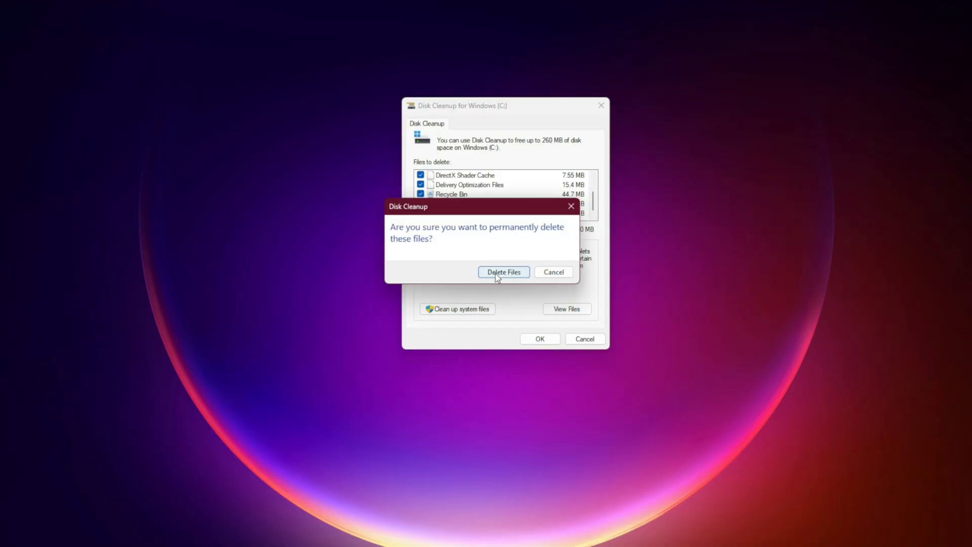
pyautogui.click(503, 271)
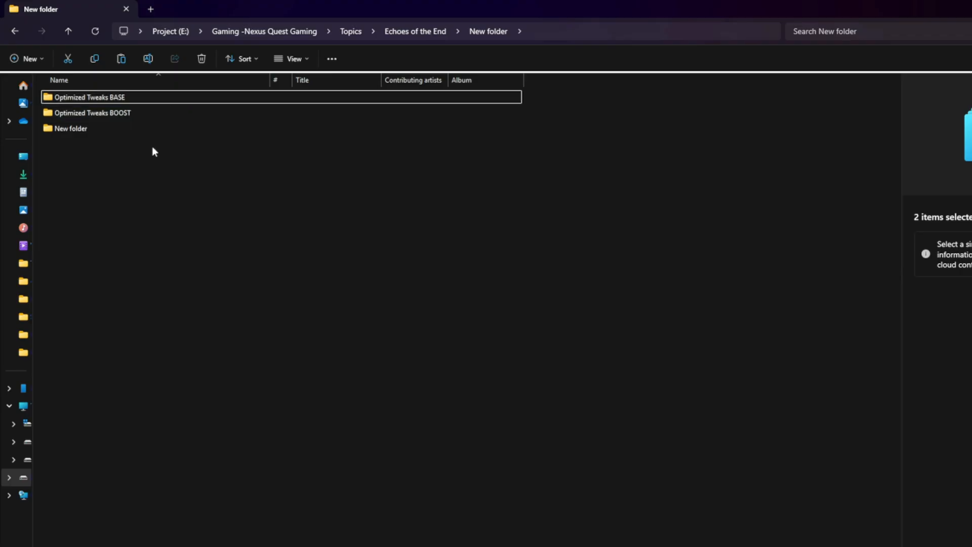
# Step: Move the Optimized Tweaks BASE .pak into the game's Paks\~mods folder
pyautogui.click(93, 112)
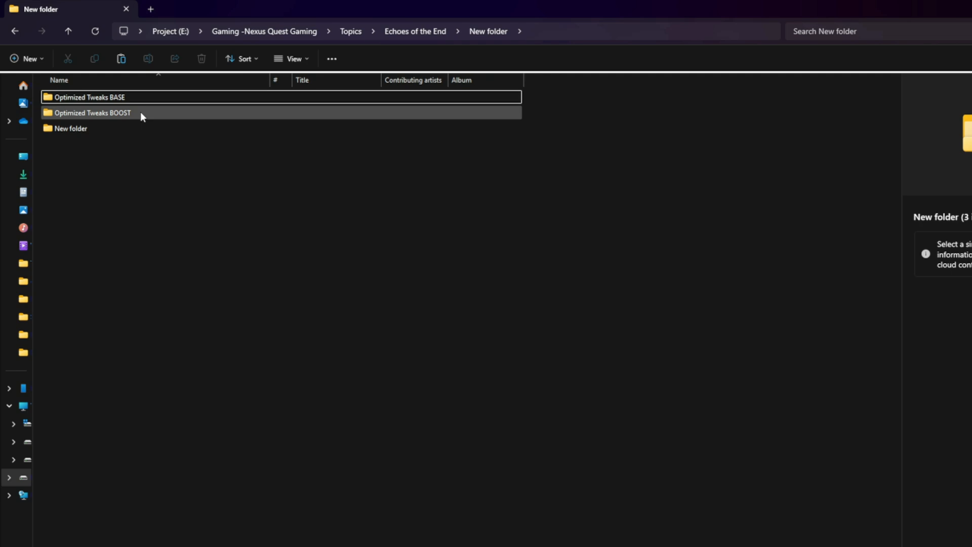
pyautogui.click(88, 96)
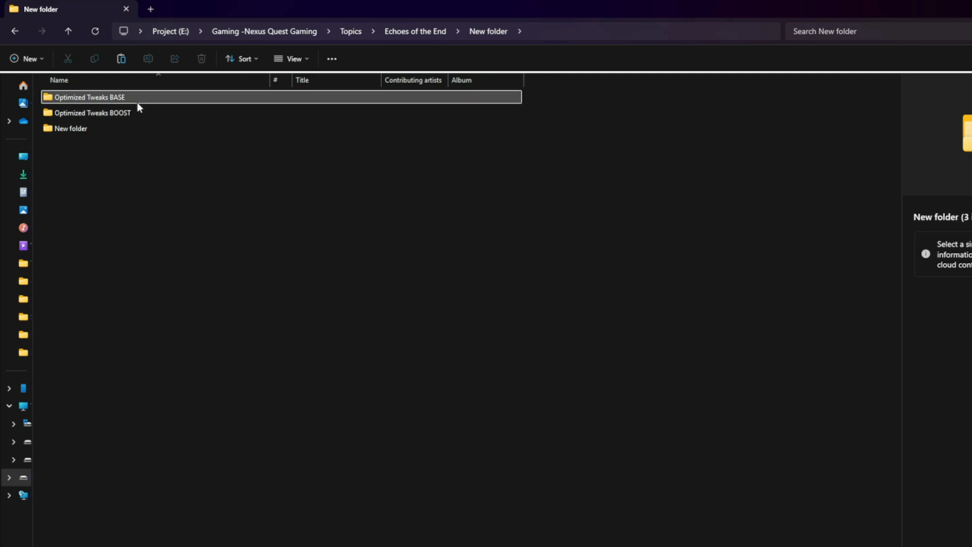
pyautogui.doubleClick(88, 97)
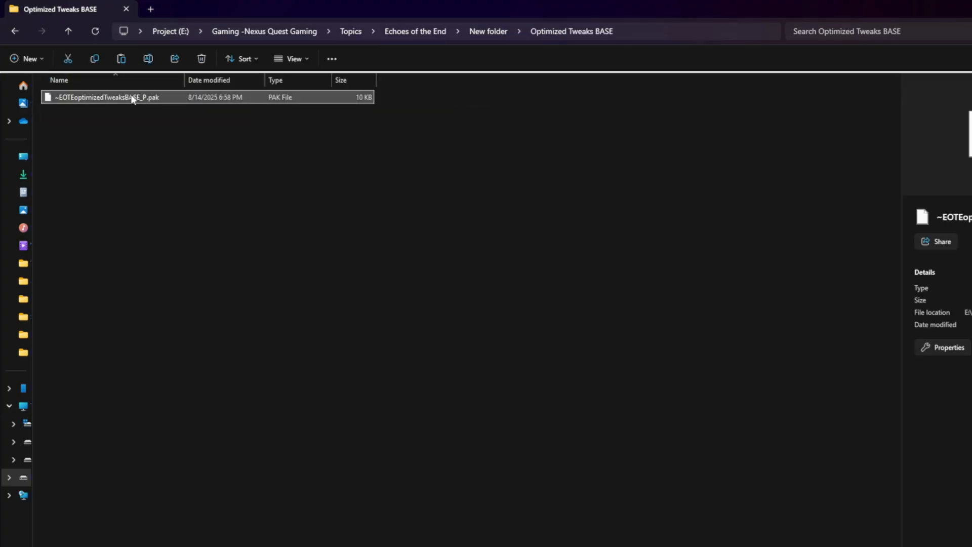
pyautogui.moveTo(83, 232)
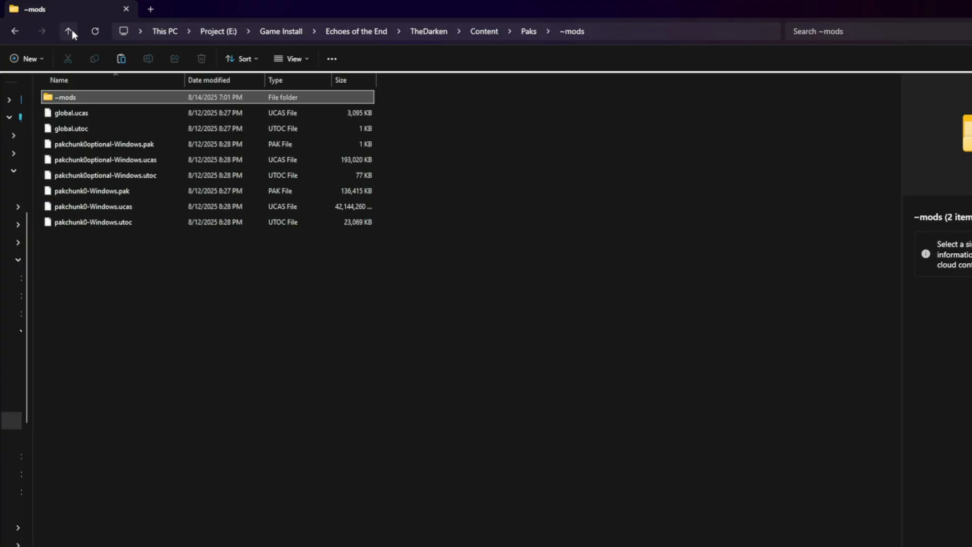
pyautogui.click(68, 31)
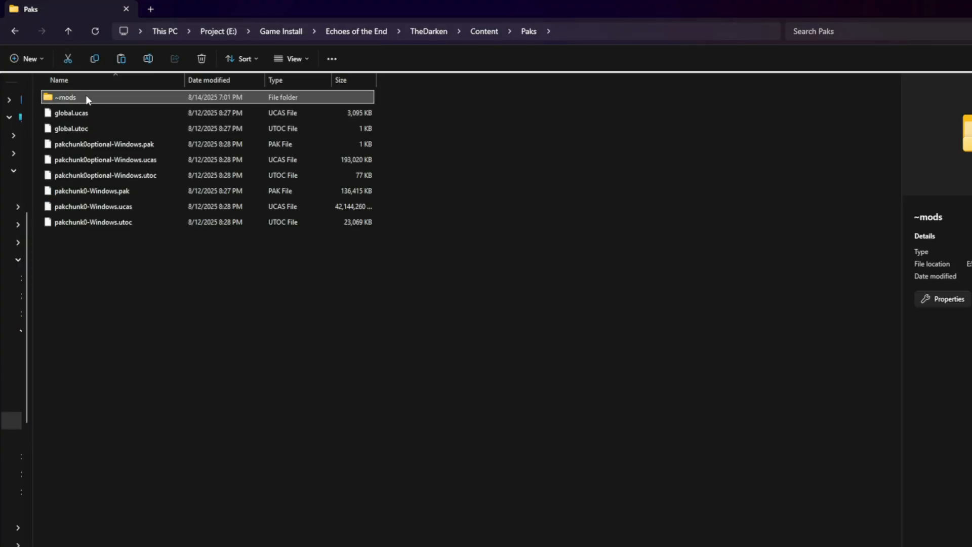
pyautogui.click(71, 112)
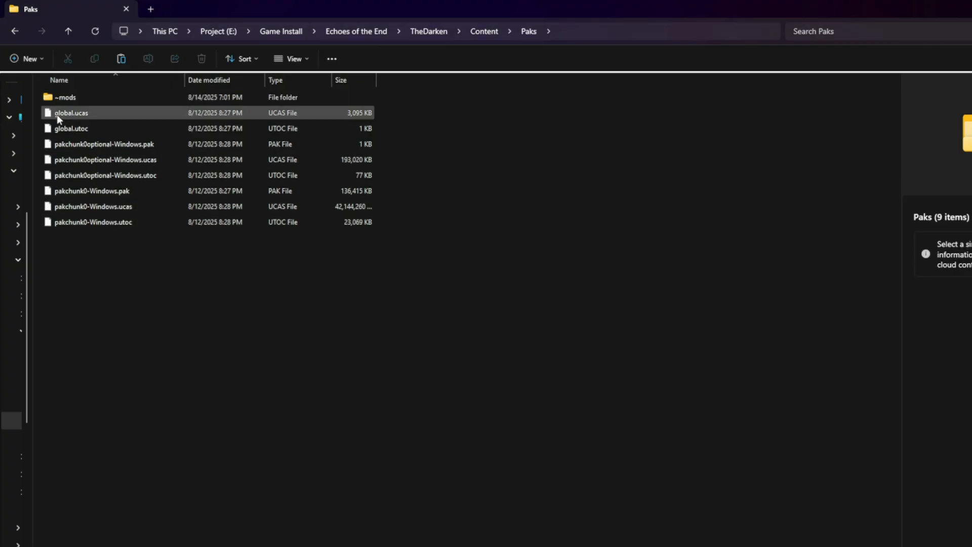
pyautogui.rightClick(198, 273)
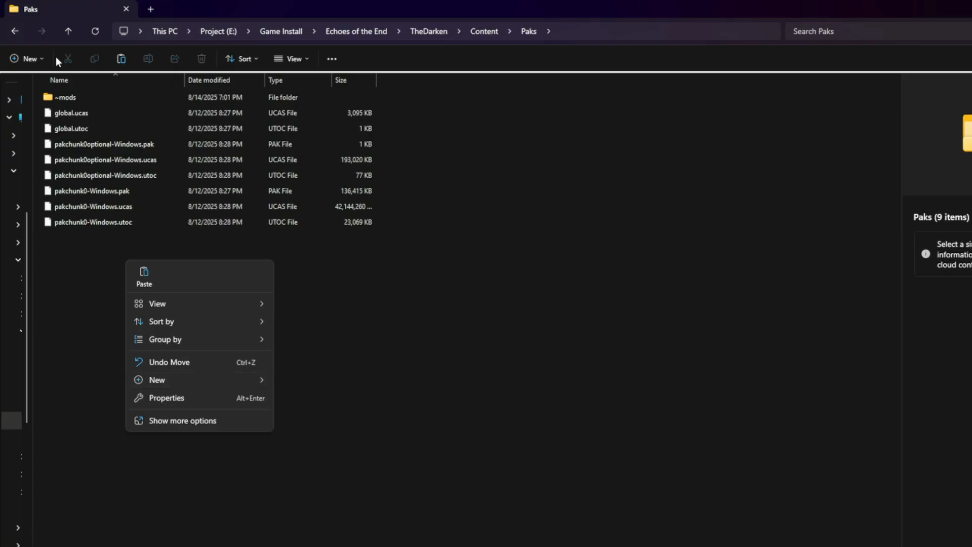
pyautogui.doubleClick(65, 97)
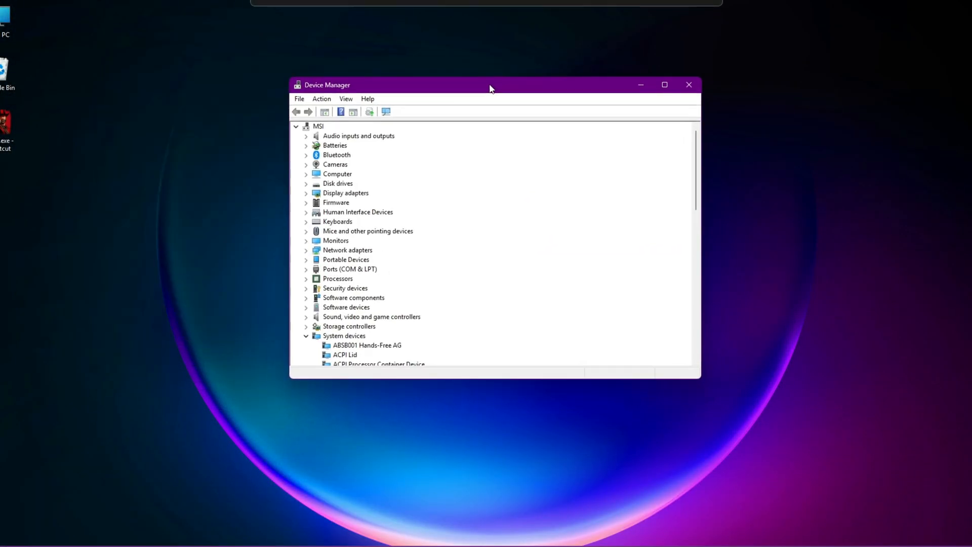
# Step: Expand Display adapters and open the Radeon RX 5500M Properties to confirm it works properly
pyautogui.click(346, 193)
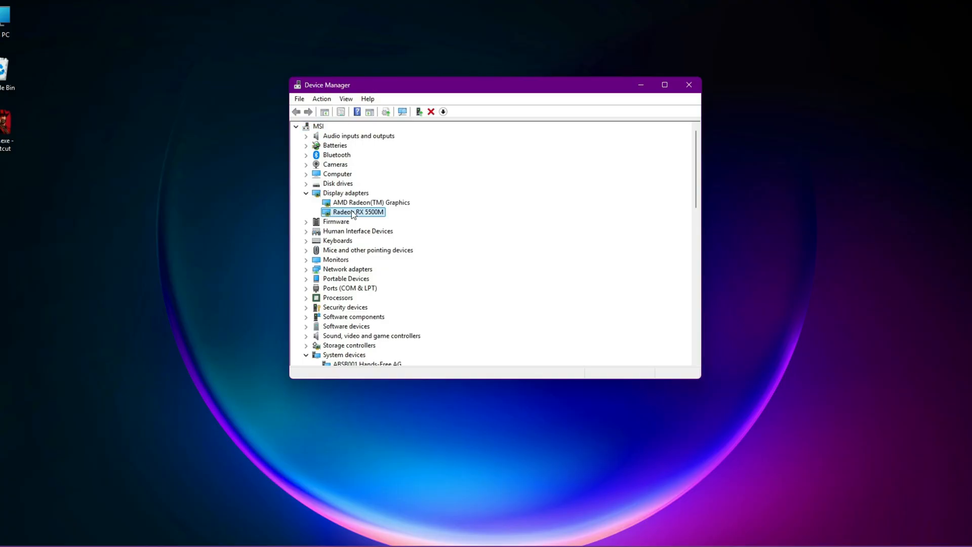
pyautogui.doubleClick(358, 212)
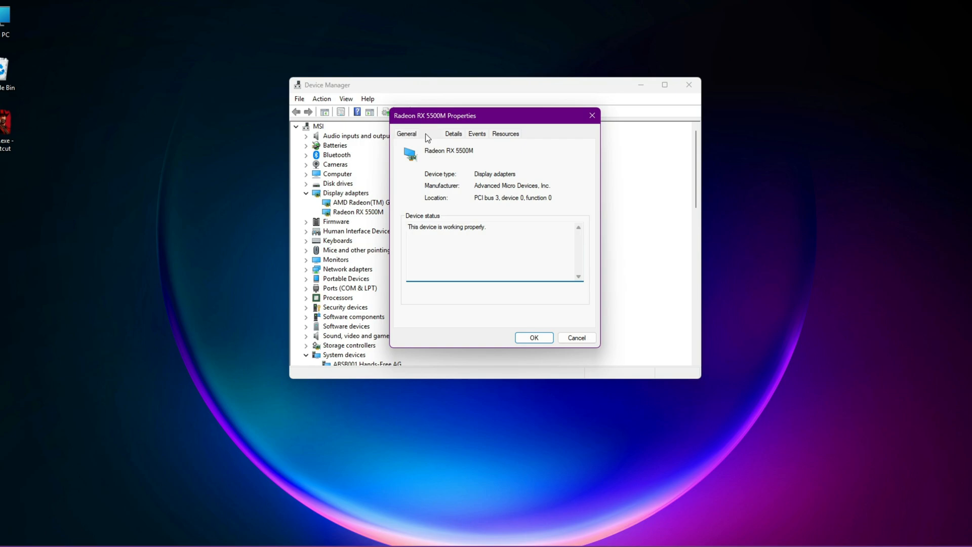
pyautogui.click(430, 133)
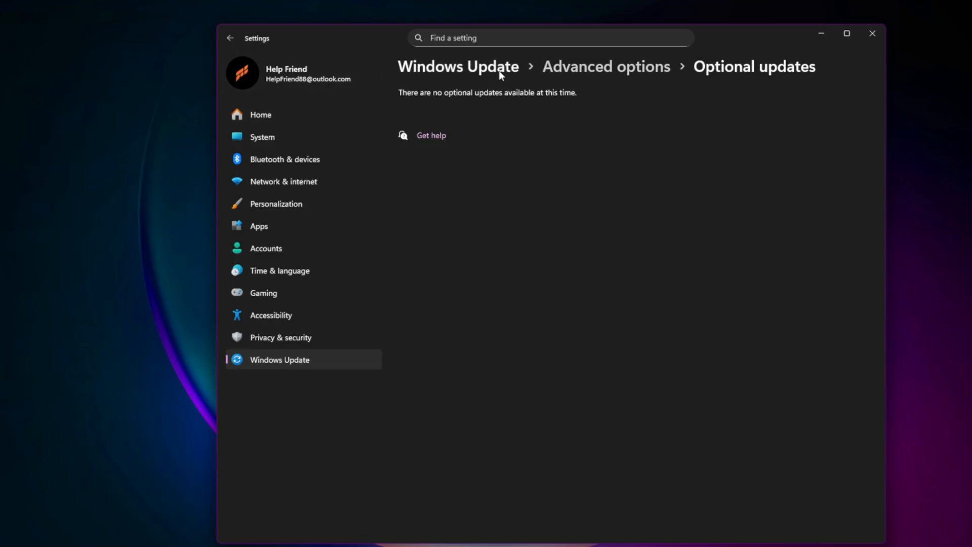
# Step: Return to the main Windows Update page so it checks for new updates
pyautogui.click(458, 66)
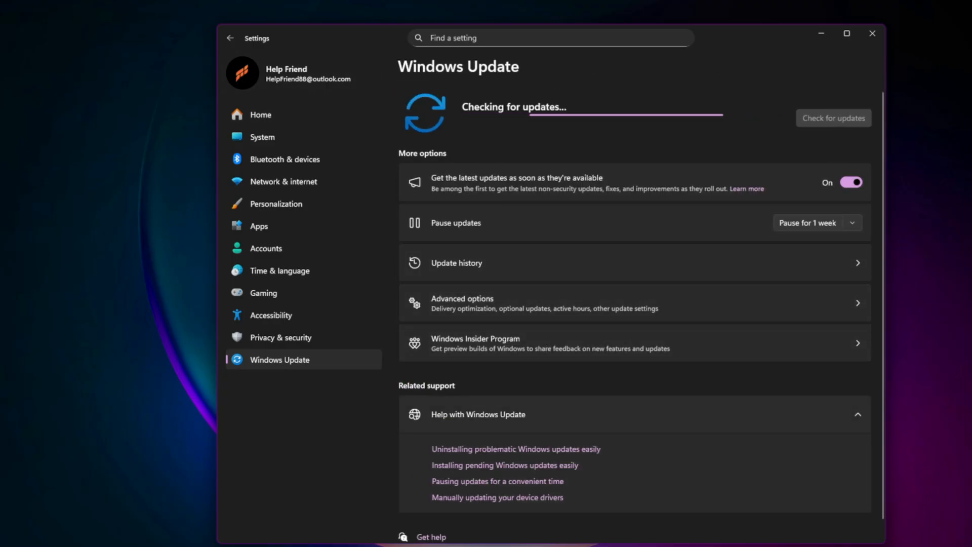